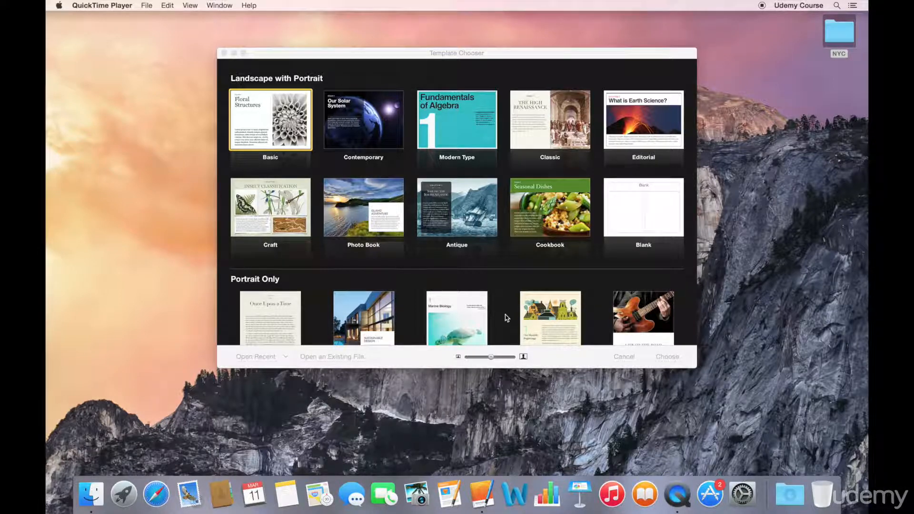
{"action": "mouse_move", "coordinate": [444, 280]}
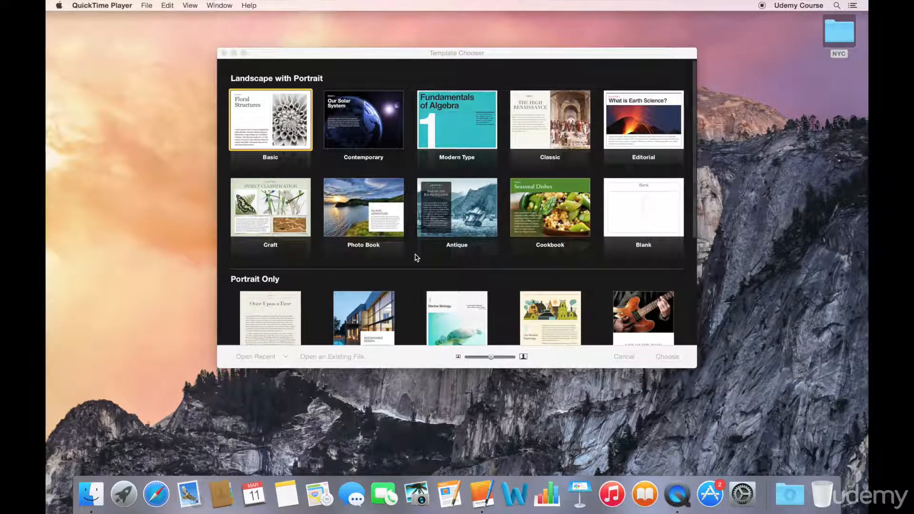
Scroll the Template Chooser and create a new book from the Editorial template.
{"action": "scroll", "scroll_direction": "down", "scroll_amount": 3}
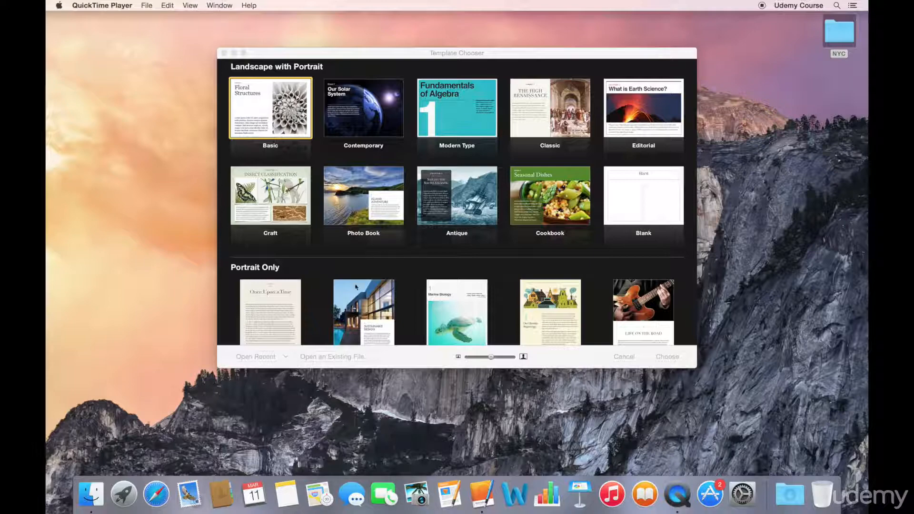
{"action": "scroll", "scroll_direction": "down", "scroll_amount": 3}
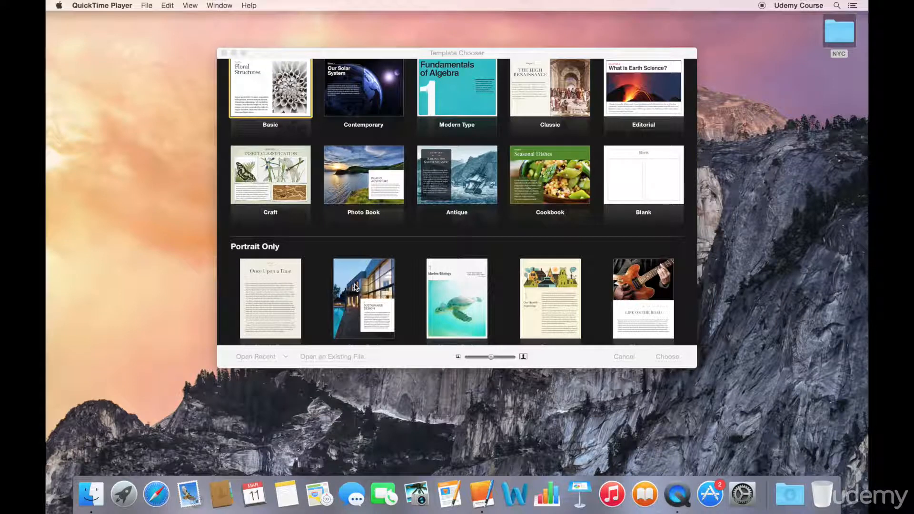
{"action": "mouse_move", "coordinate": [367, 210]}
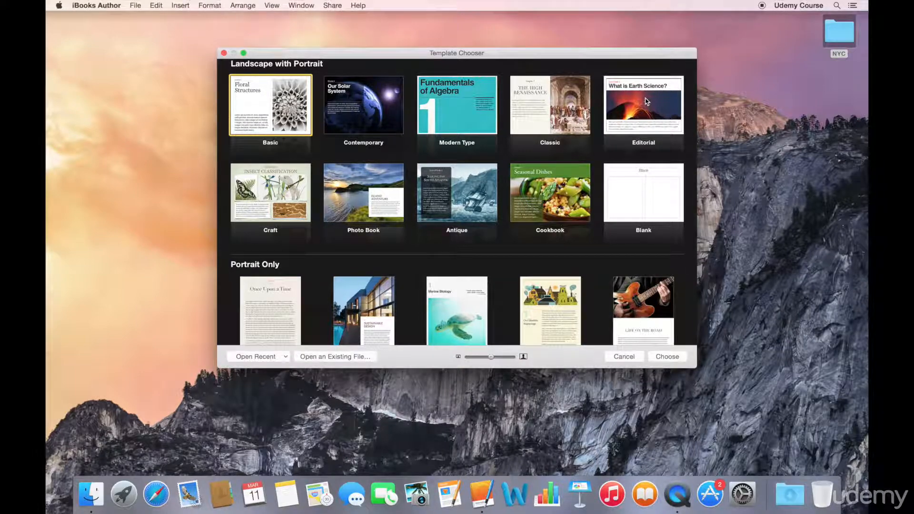
{"action": "left_click", "coordinate": [643, 119]}
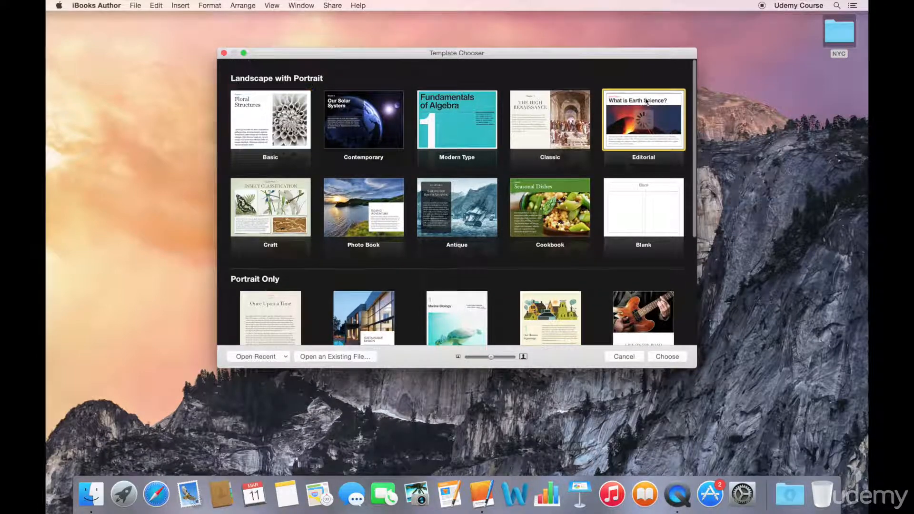
{"action": "left_click", "coordinate": [666, 356]}
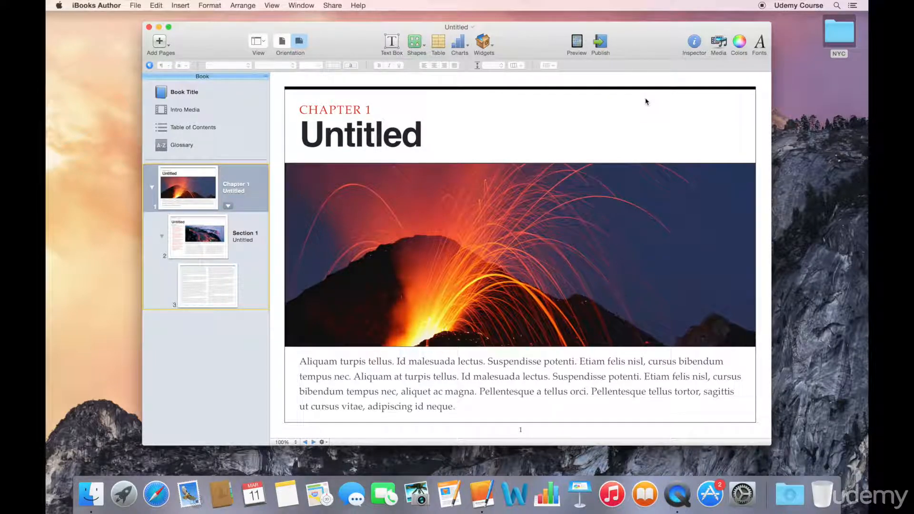
{"action": "mouse_move", "coordinate": [473, 95]}
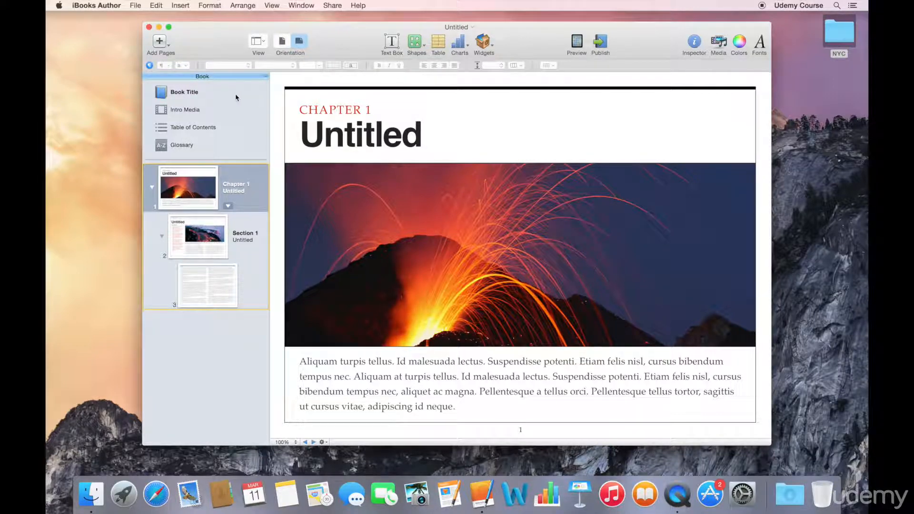
View the Book Title cover page, then the empty Intro Media page.
{"action": "left_click", "coordinate": [185, 92]}
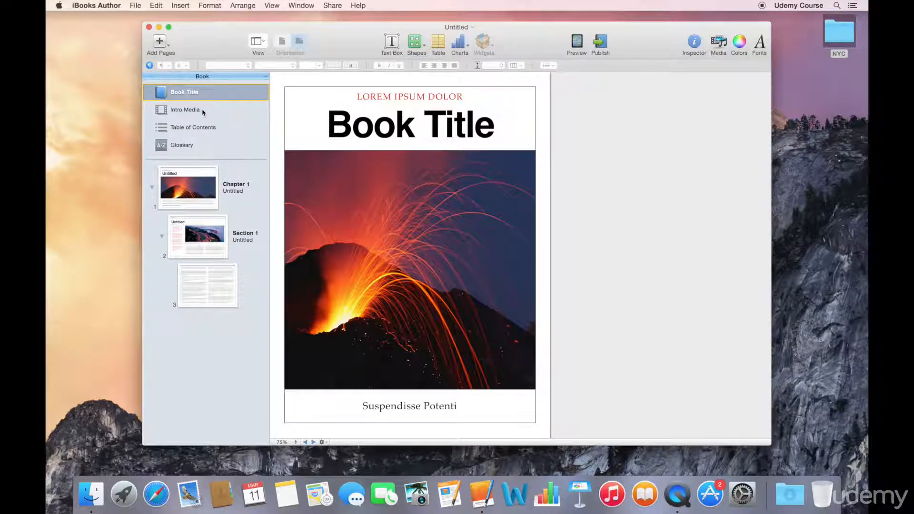
{"action": "left_click", "coordinate": [184, 110]}
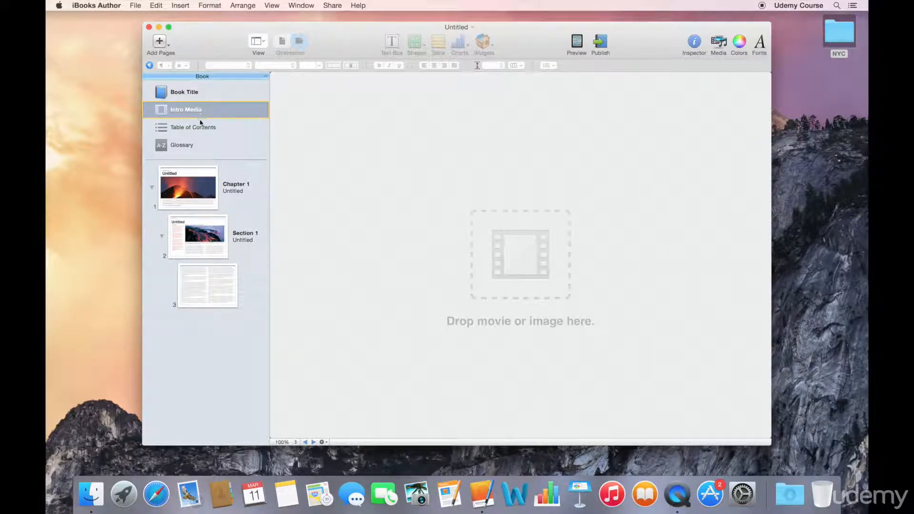
View the Table of Contents, then the empty Glossary.
{"action": "left_click", "coordinate": [193, 126]}
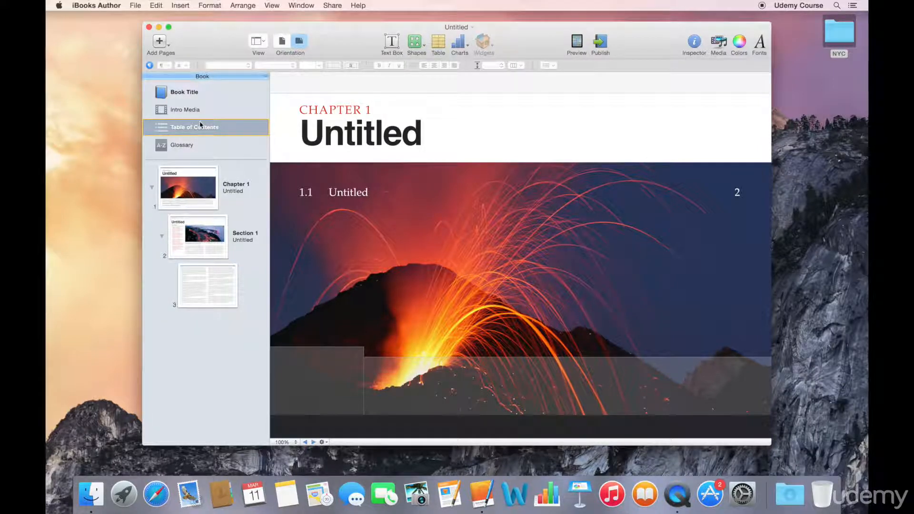
{"action": "left_click", "coordinate": [181, 144]}
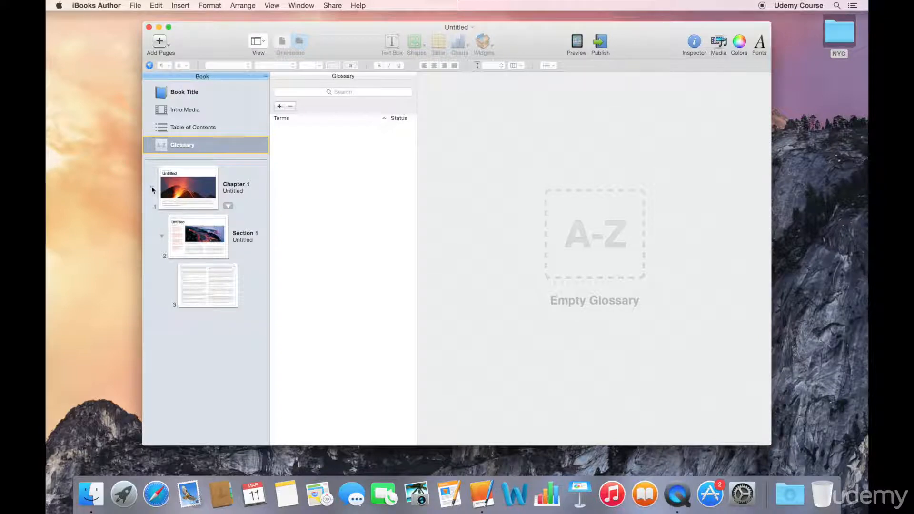
Collapse Chapter 1's pages and add a second chapter to the book.
{"action": "left_click", "coordinate": [159, 41]}
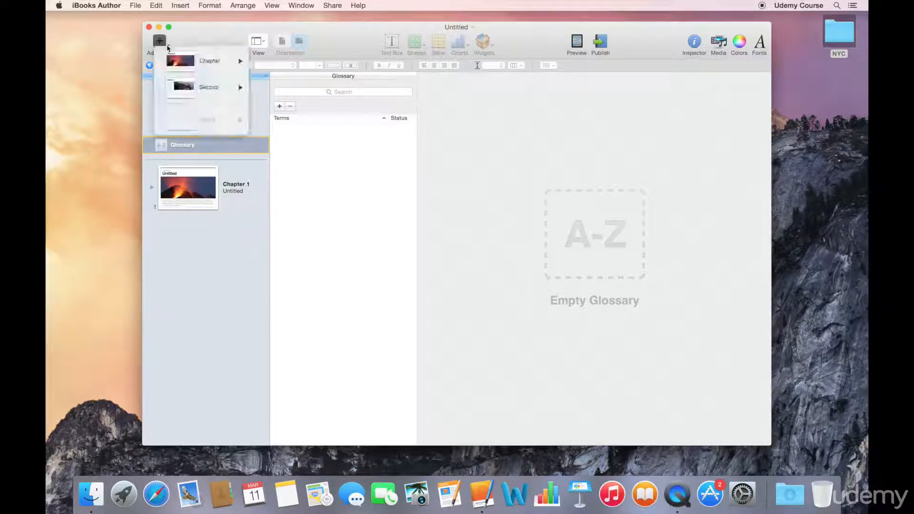
{"action": "left_click", "coordinate": [159, 41]}
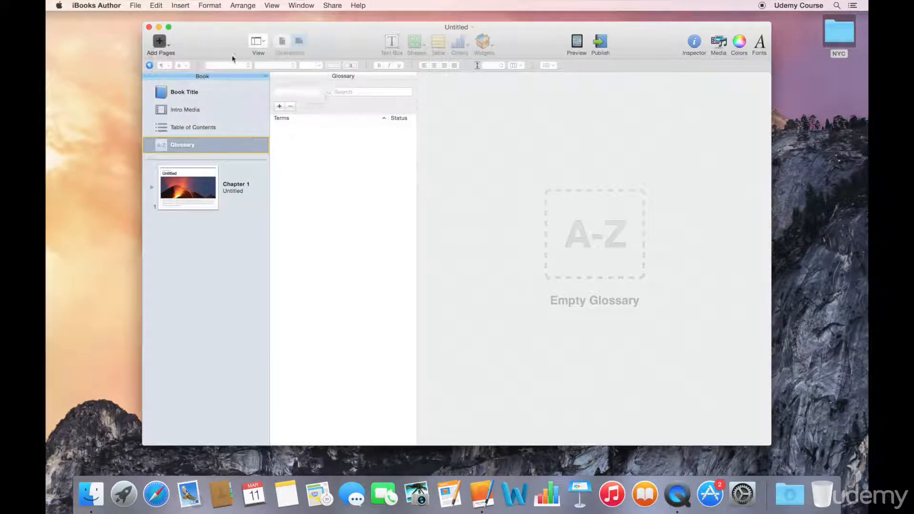
{"action": "left_click", "coordinate": [159, 41]}
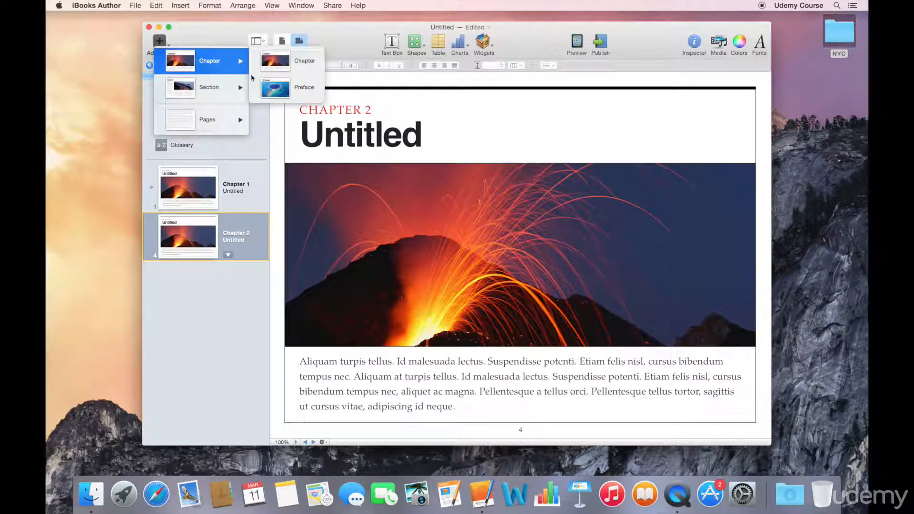
Add a preface and drag it above Chapter 1.
{"action": "left_click", "coordinate": [304, 87]}
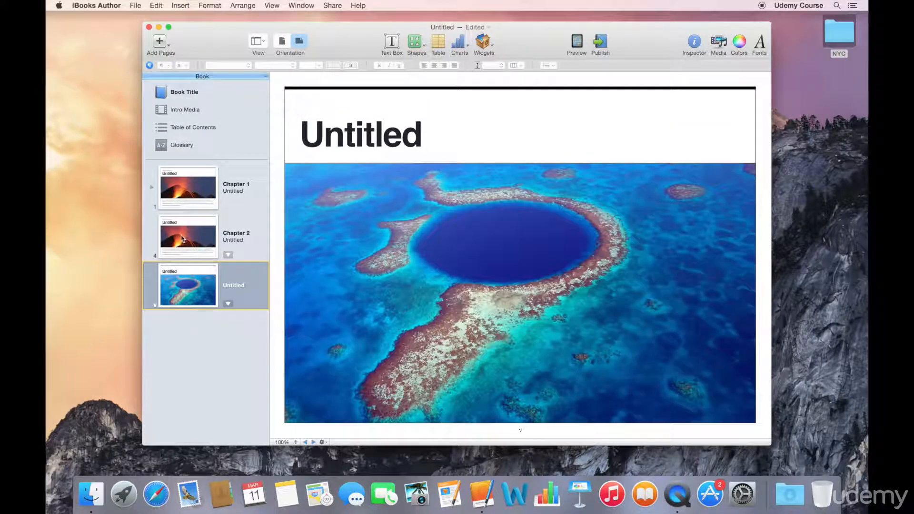
{"action": "left_click", "coordinate": [188, 187]}
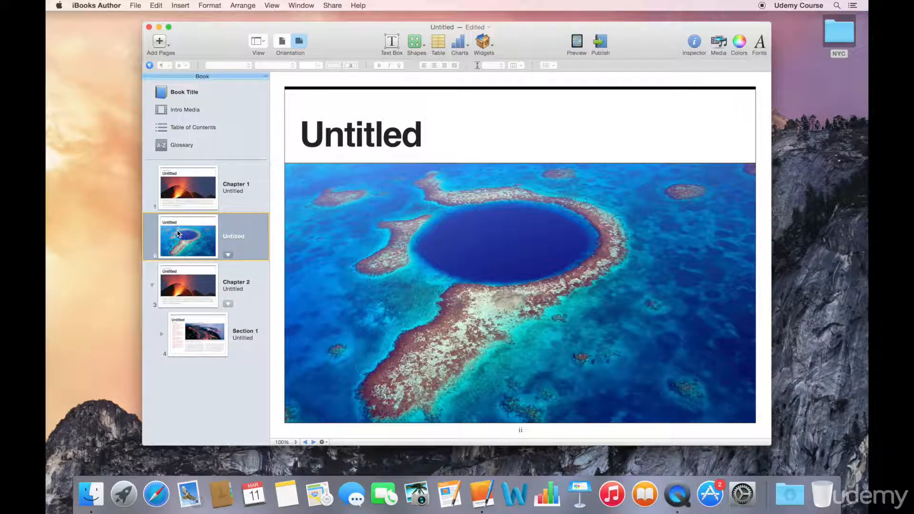
{"action": "mouse_move", "coordinate": [187, 251]}
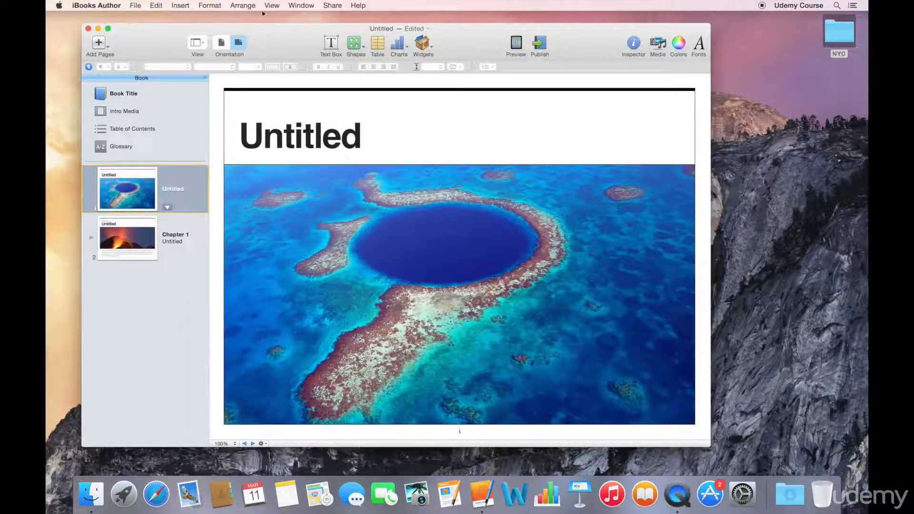
{"action": "left_click", "coordinate": [271, 5]}
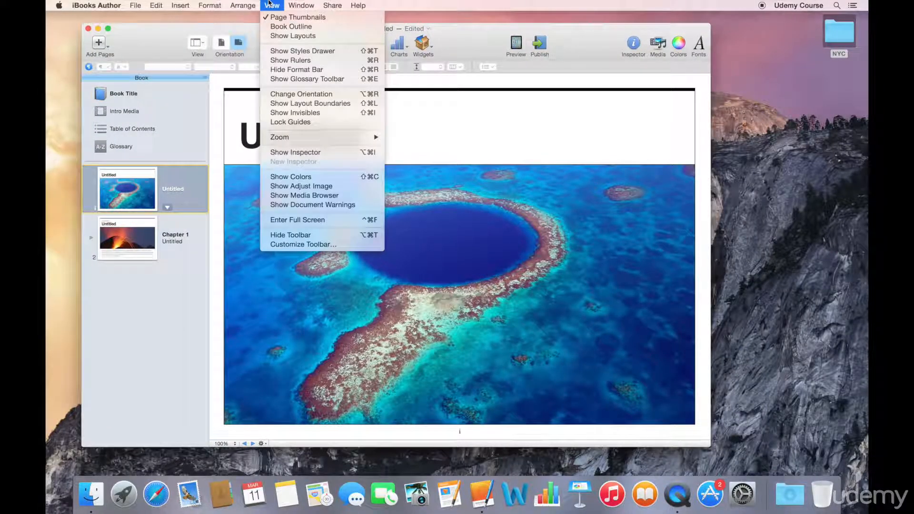